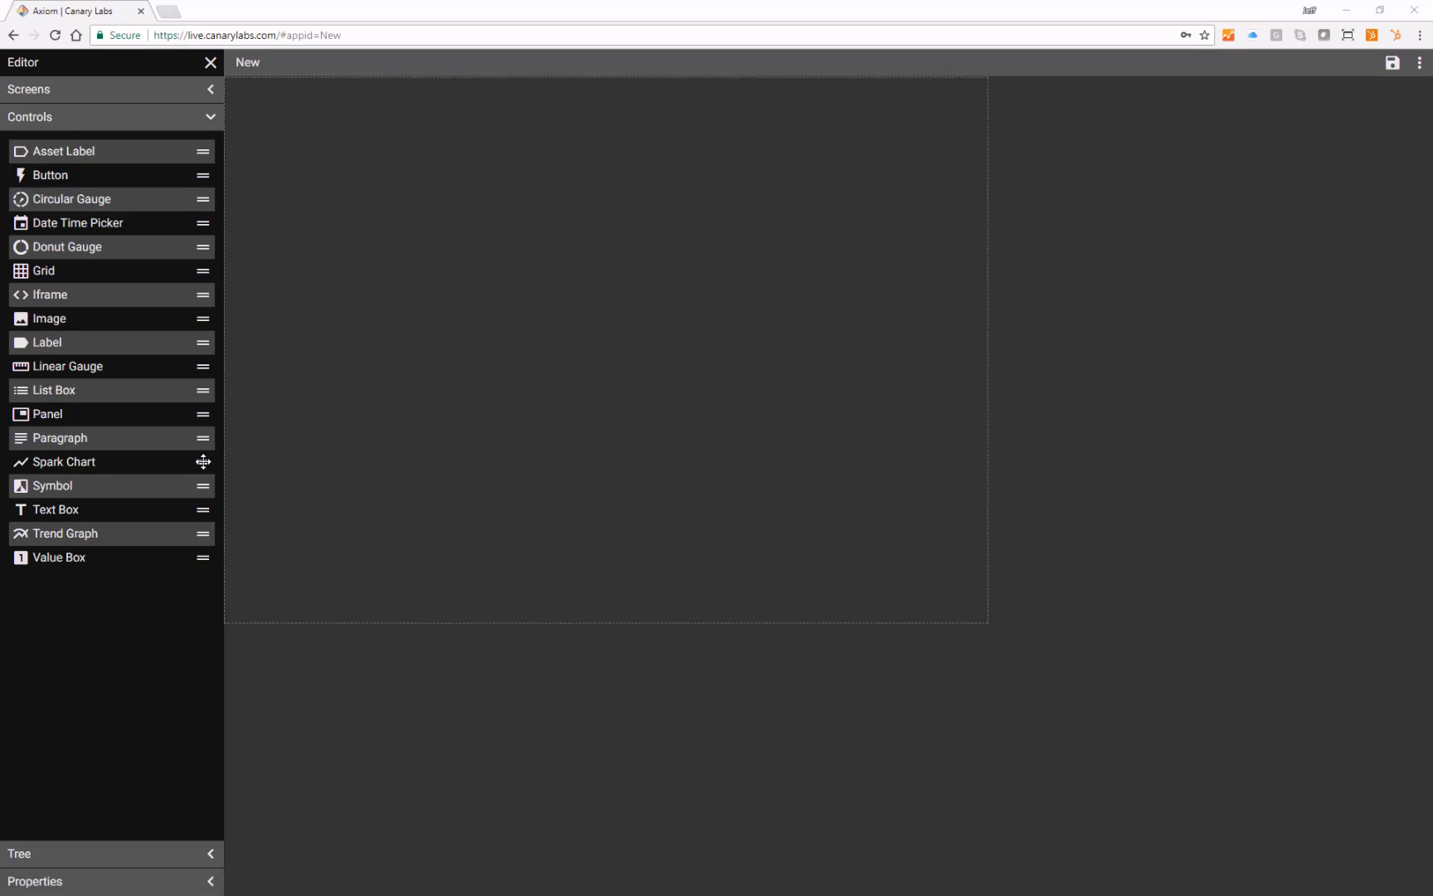
pyautogui.moveTo(202, 461)
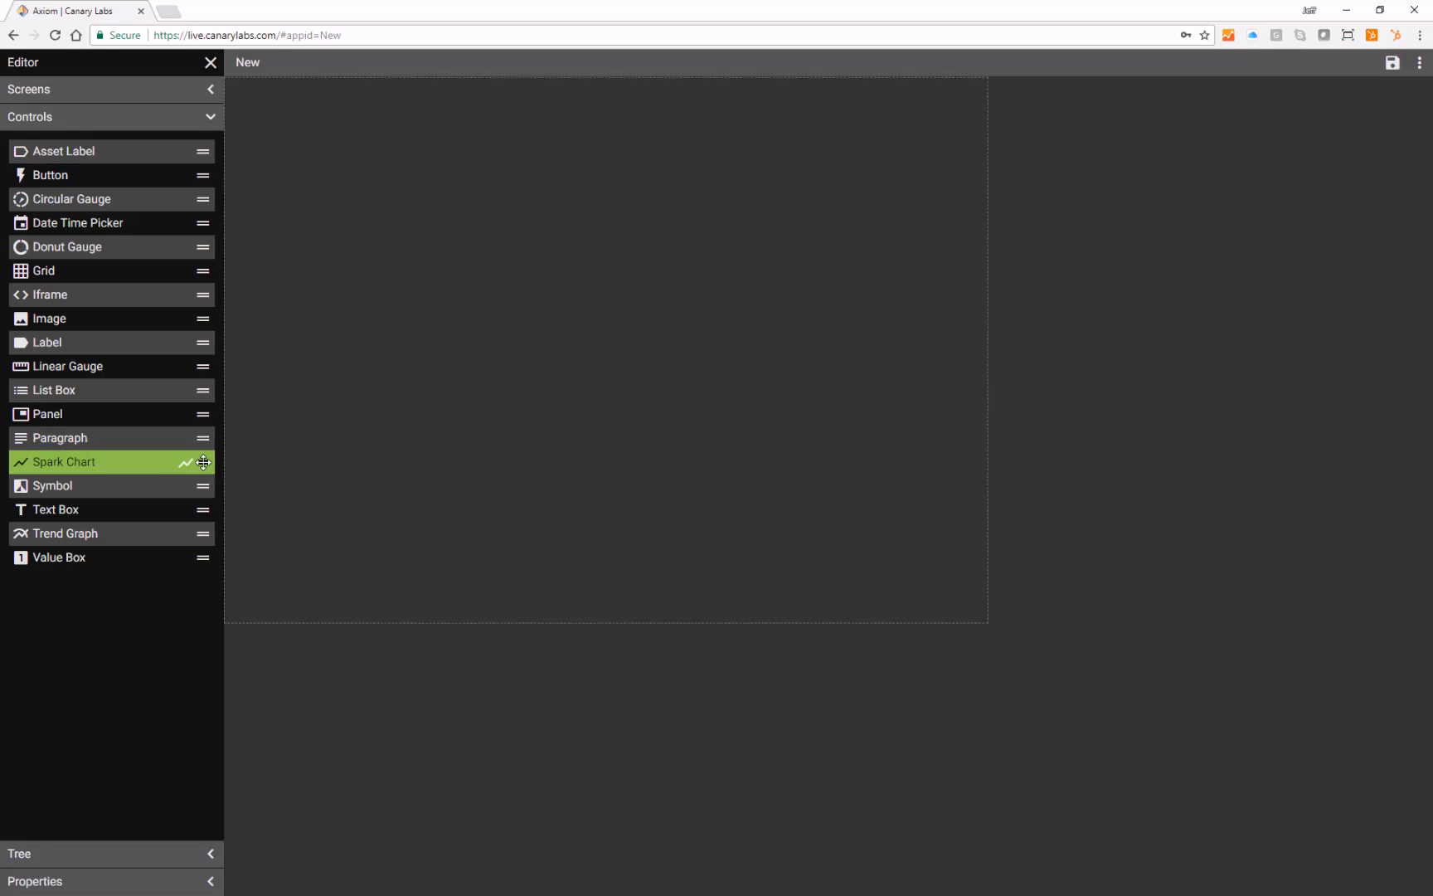
# Step: Place a Spark Chart on the canvas at X 200, Y 250 sized 250 wide by 50 high
pyautogui.moveTo(101, 461); pyautogui.dragTo(400, 196)
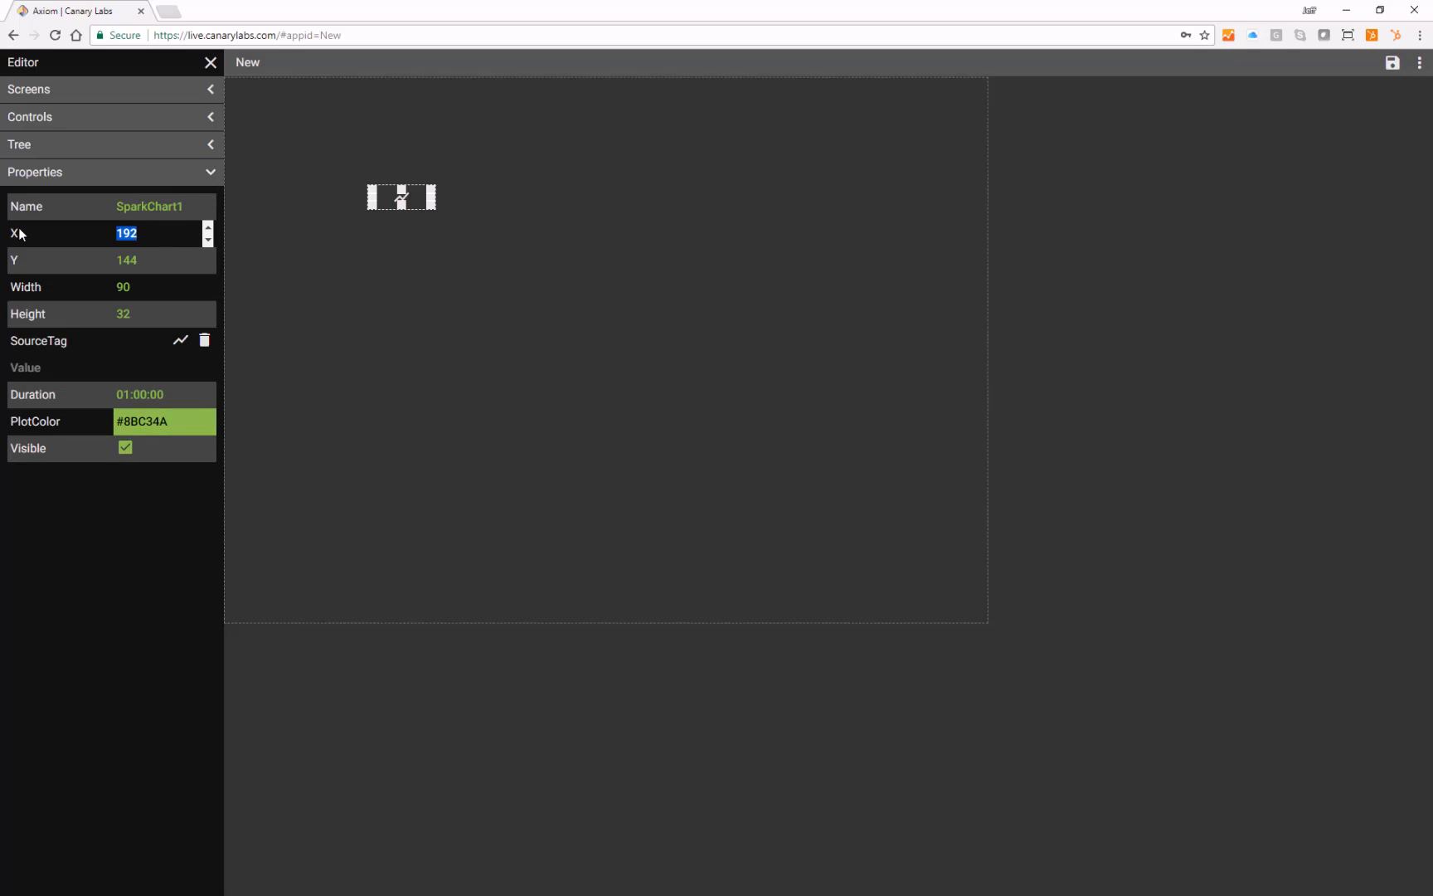
pyautogui.write('250')
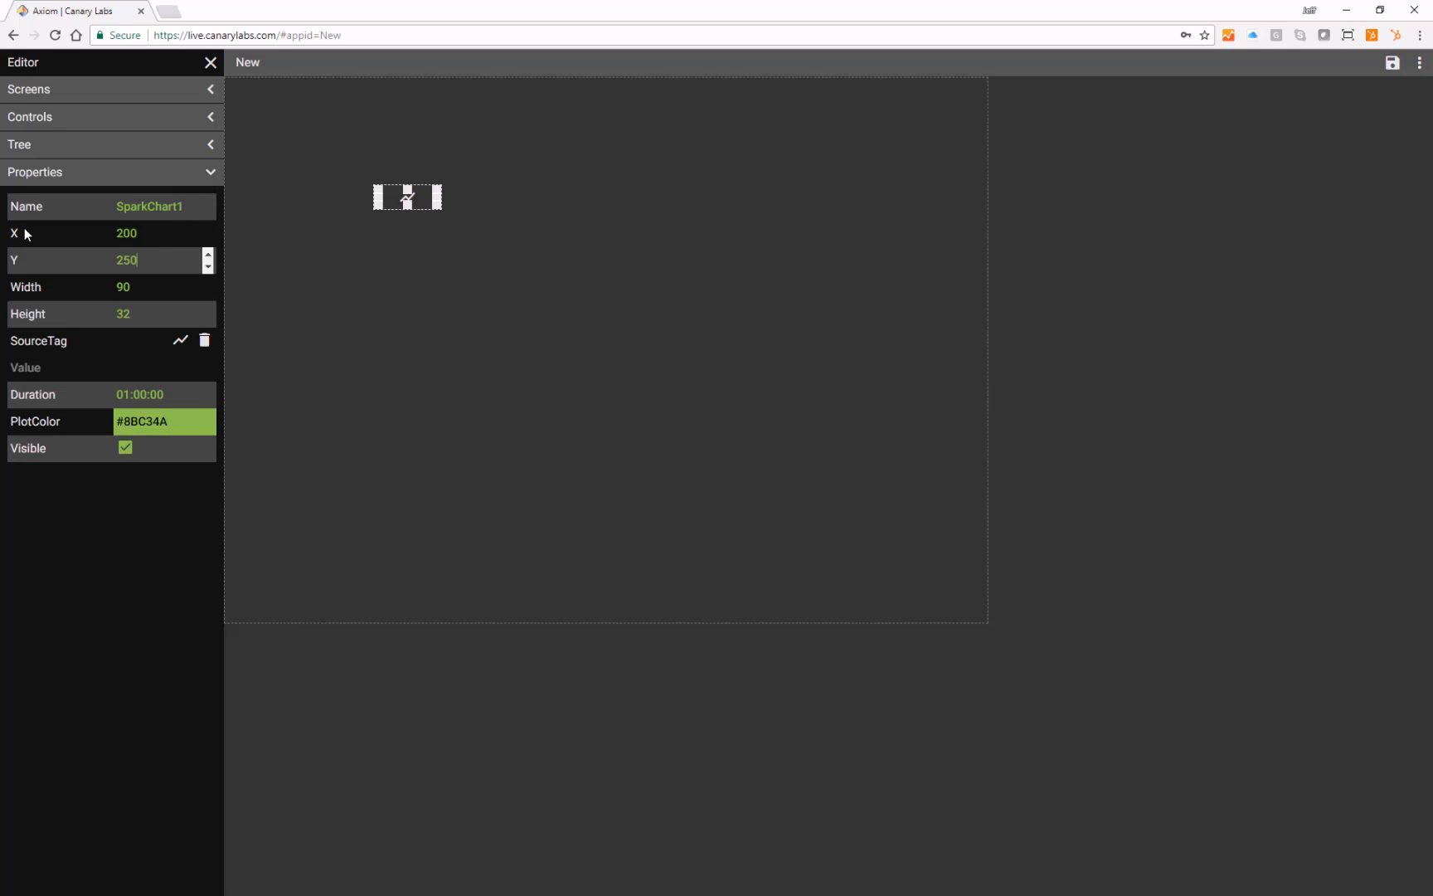
pyautogui.click(123, 287)
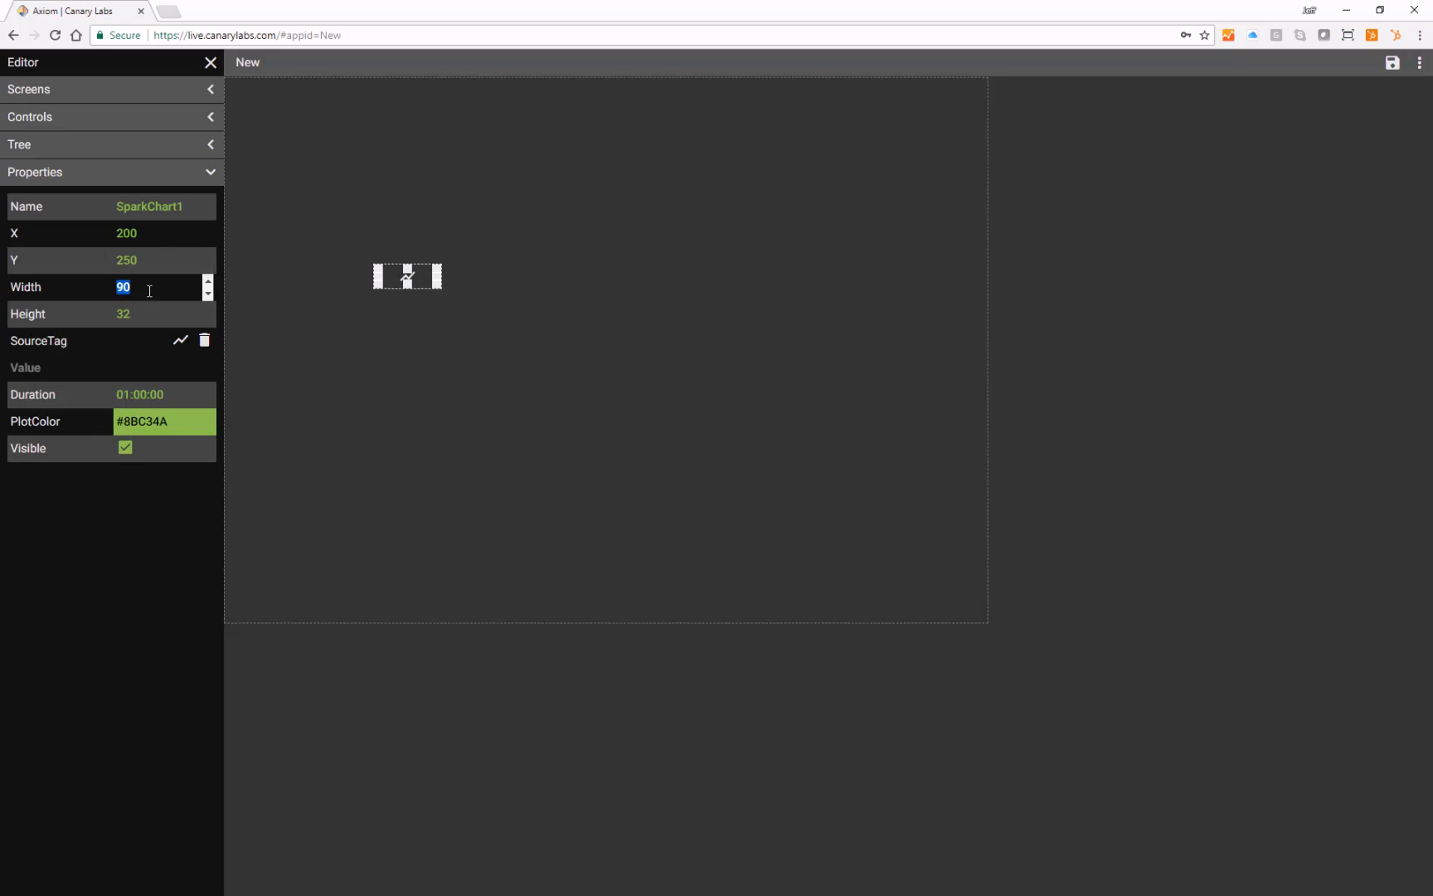
pyautogui.write('250')
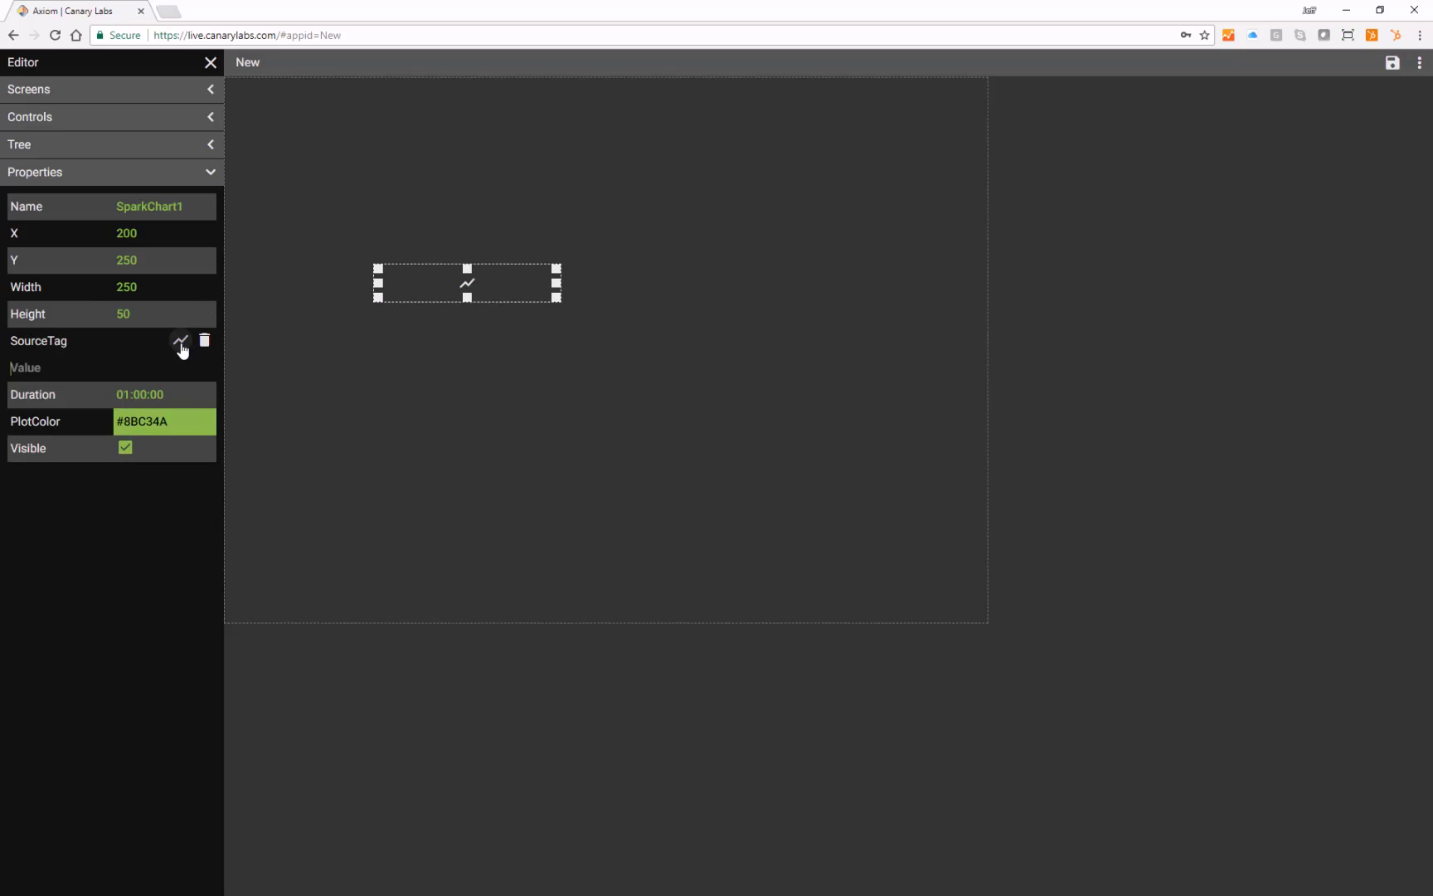
# Step: Set the chart's SourceTag to axiomlive Donut Production.Line_1.Flow via the tag browser
pyautogui.click(181, 341)
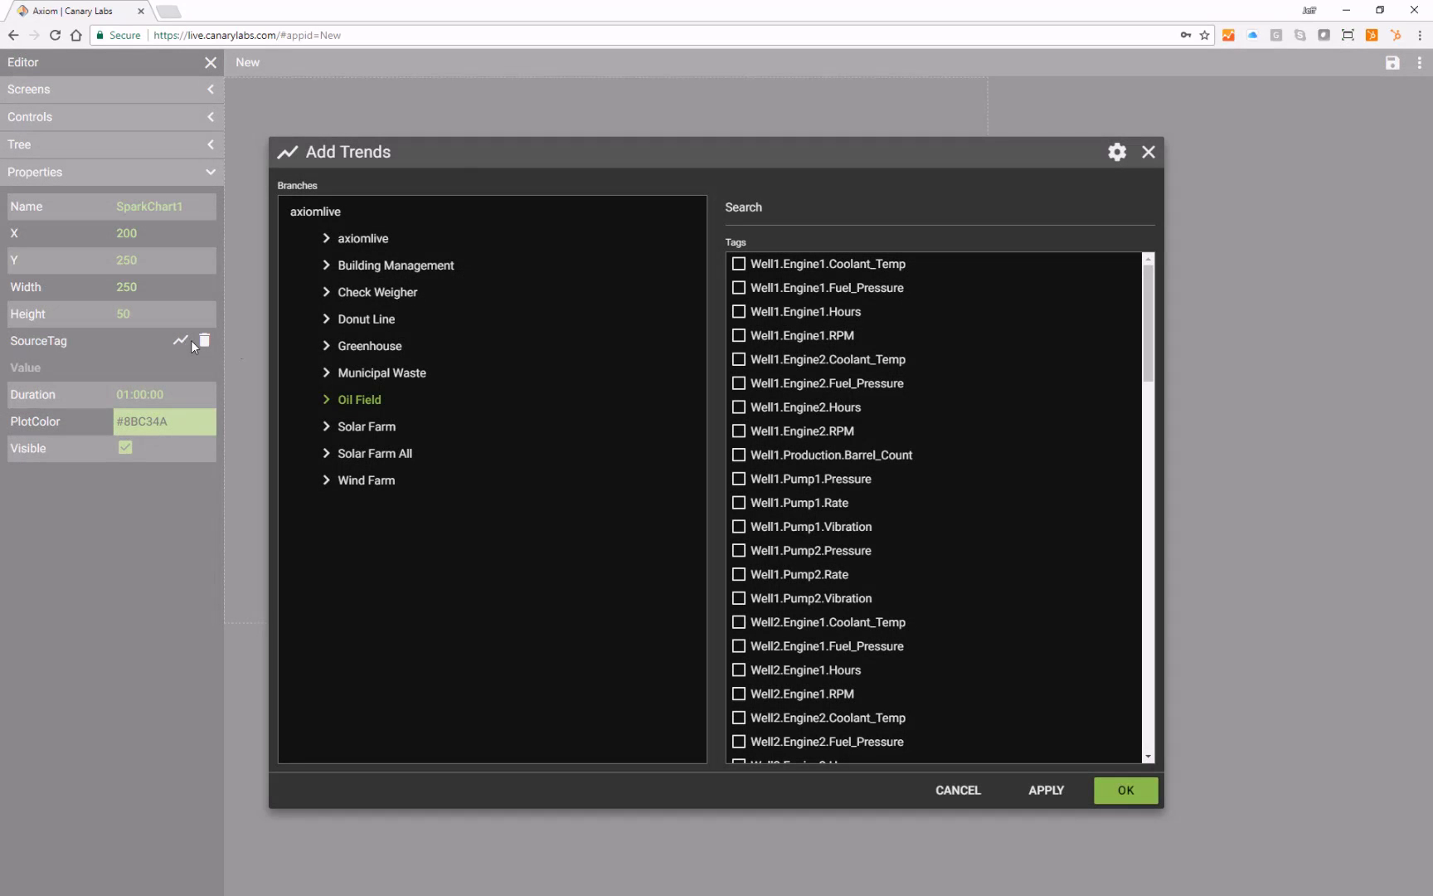
pyautogui.click(327, 238)
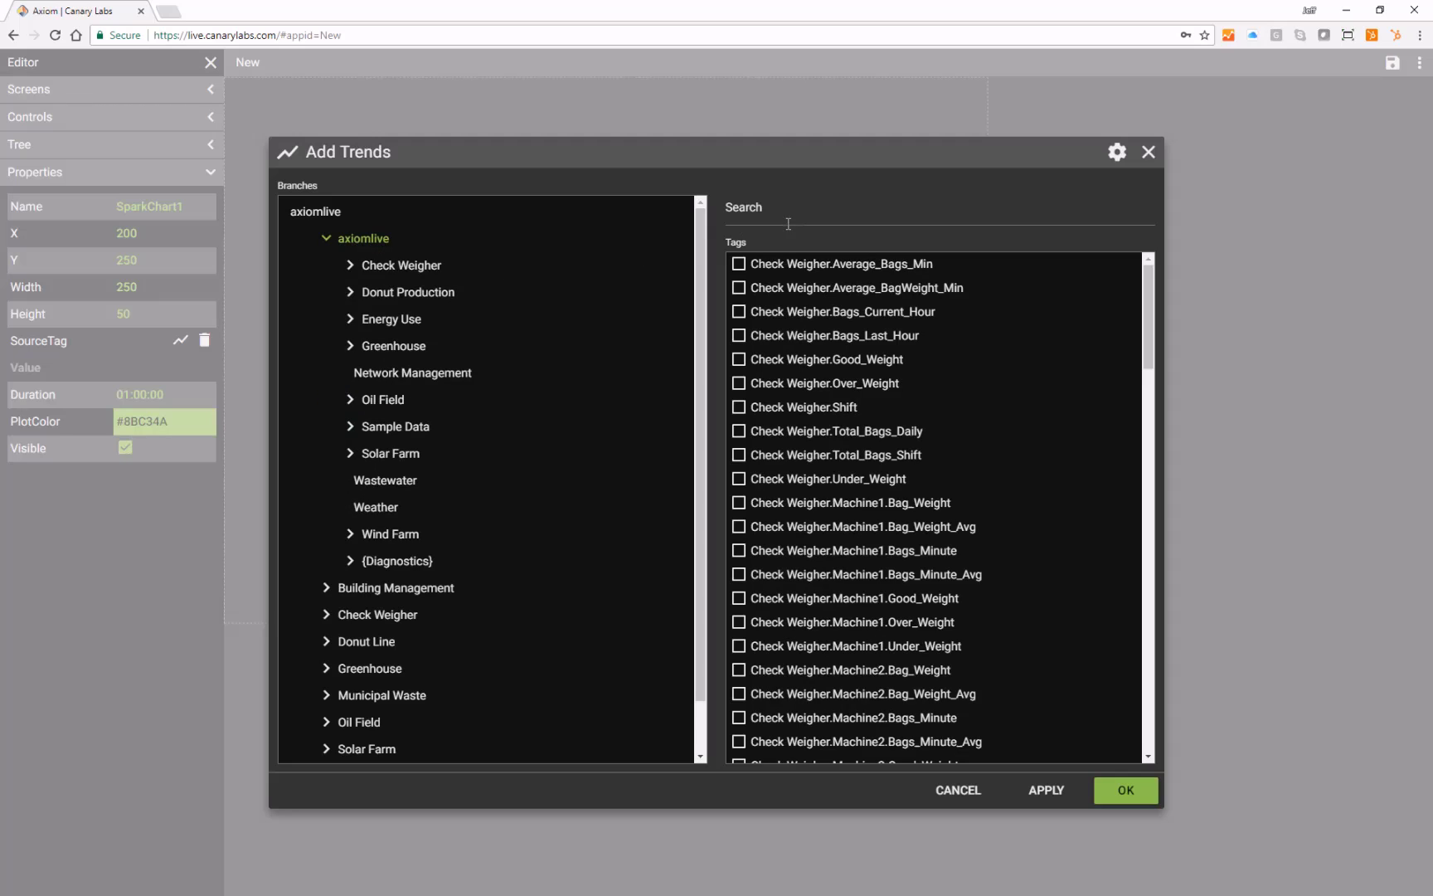
pyautogui.write('f')
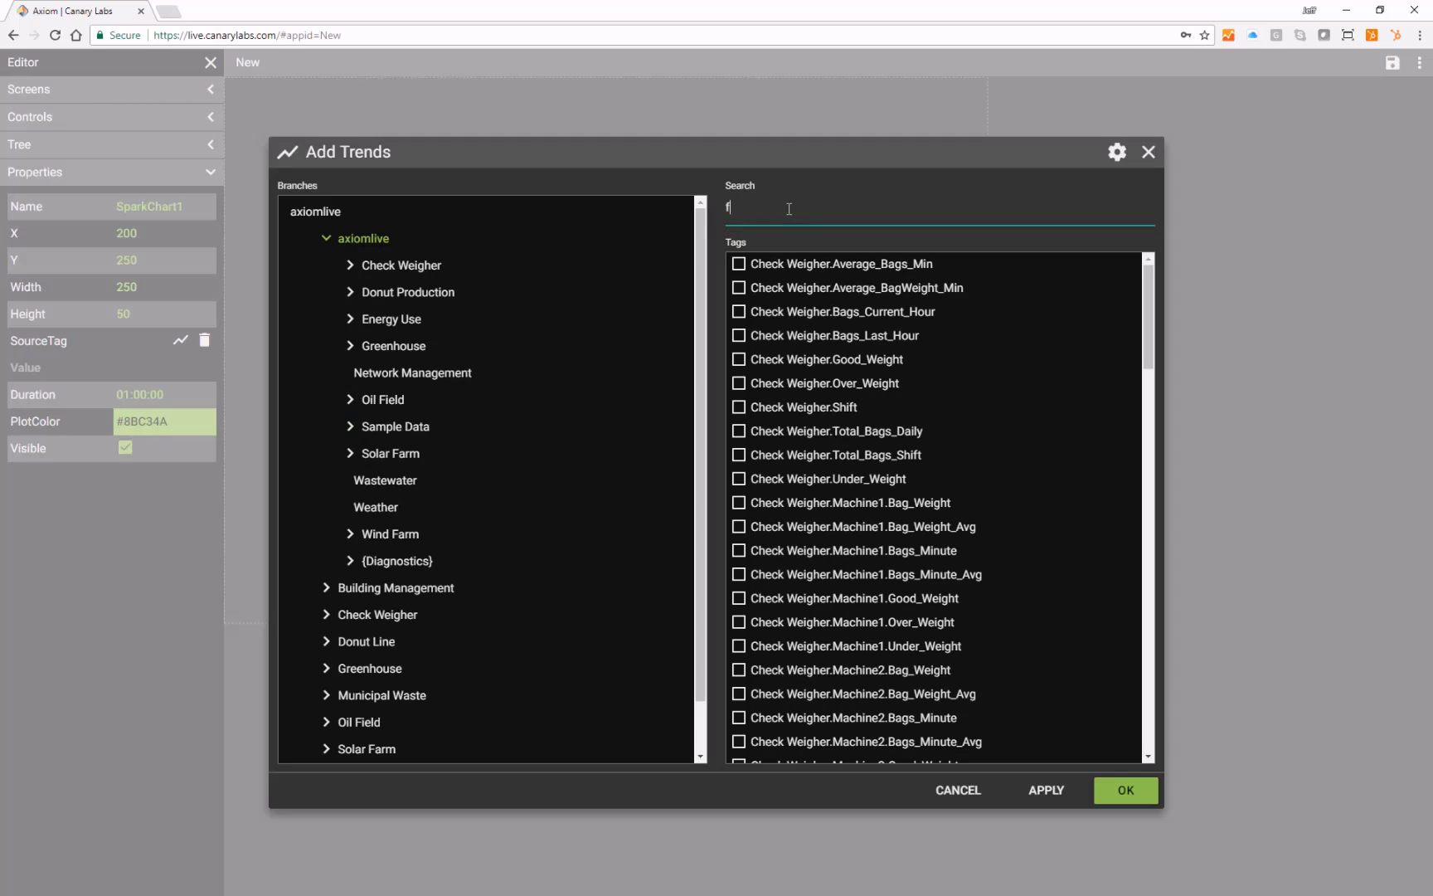
pyautogui.write('low')
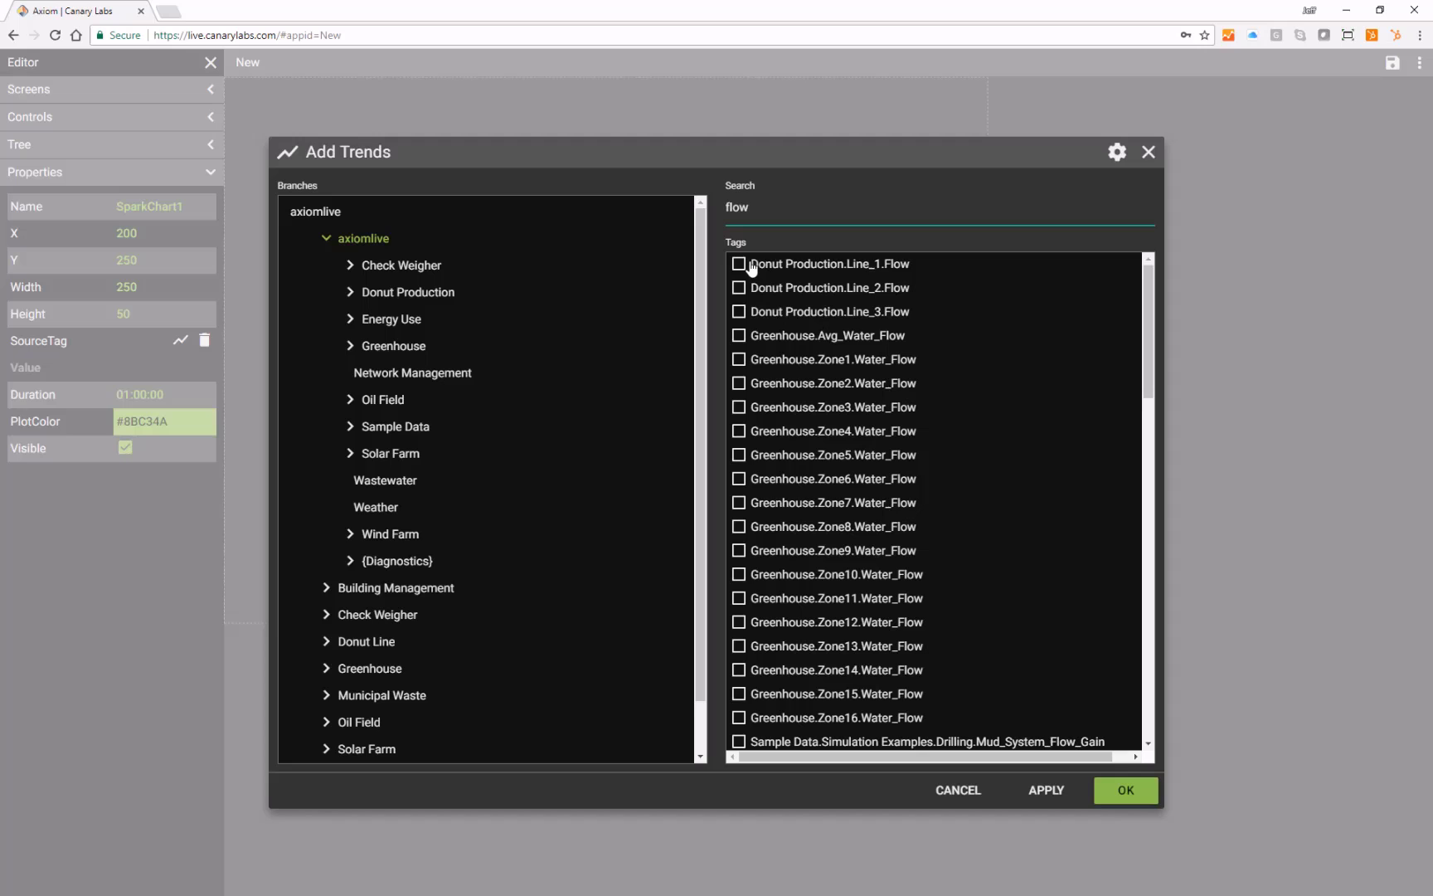
pyautogui.click(829, 263)
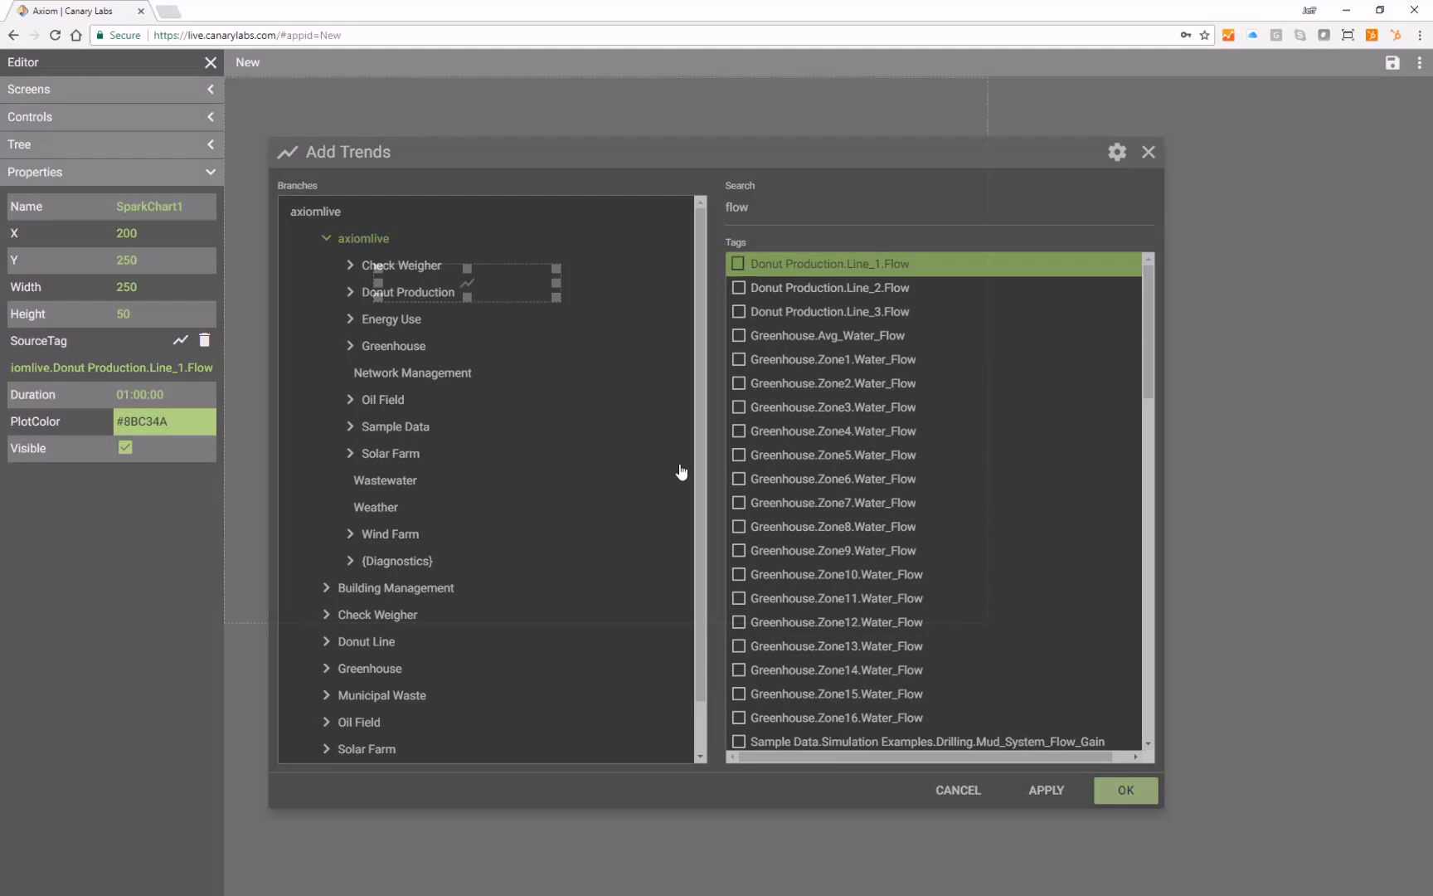
pyautogui.click(1125, 790)
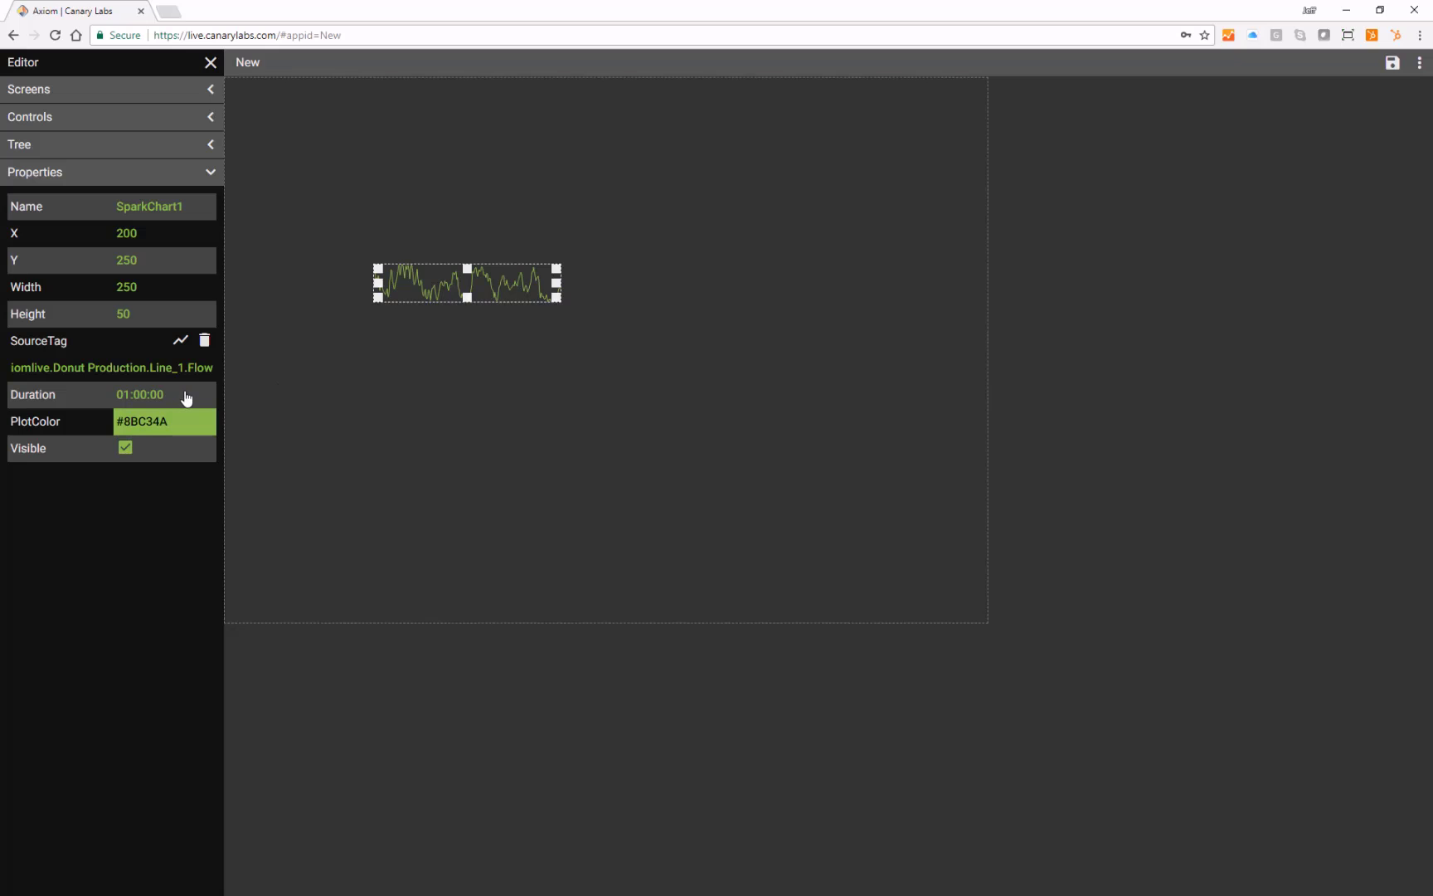
pyautogui.moveTo(163, 400)
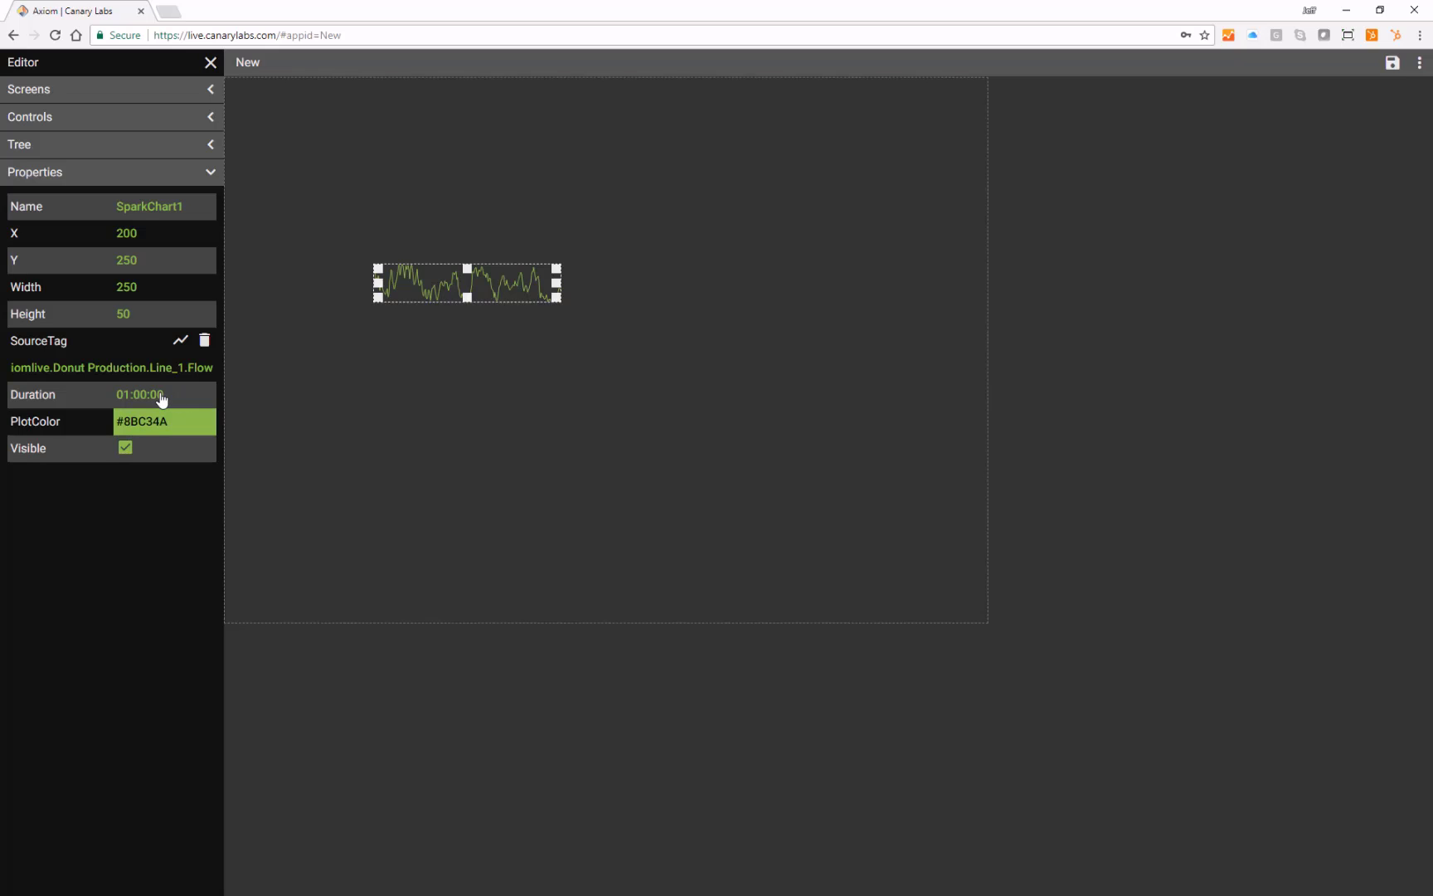
# Step: Change the chart's Duration from one hour to a custom five hours
pyautogui.click(139, 393)
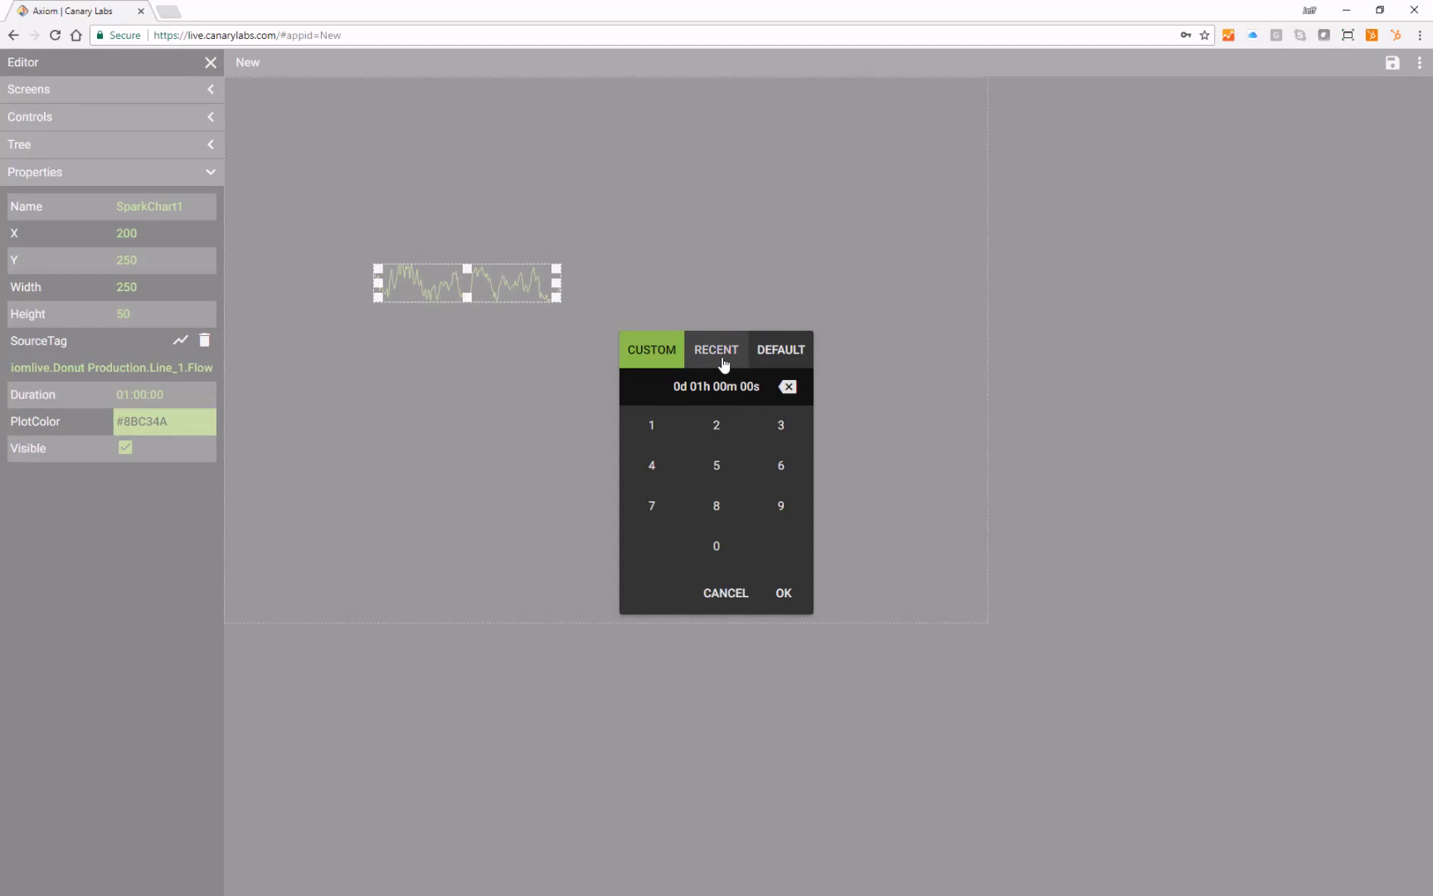
pyautogui.click(781, 349)
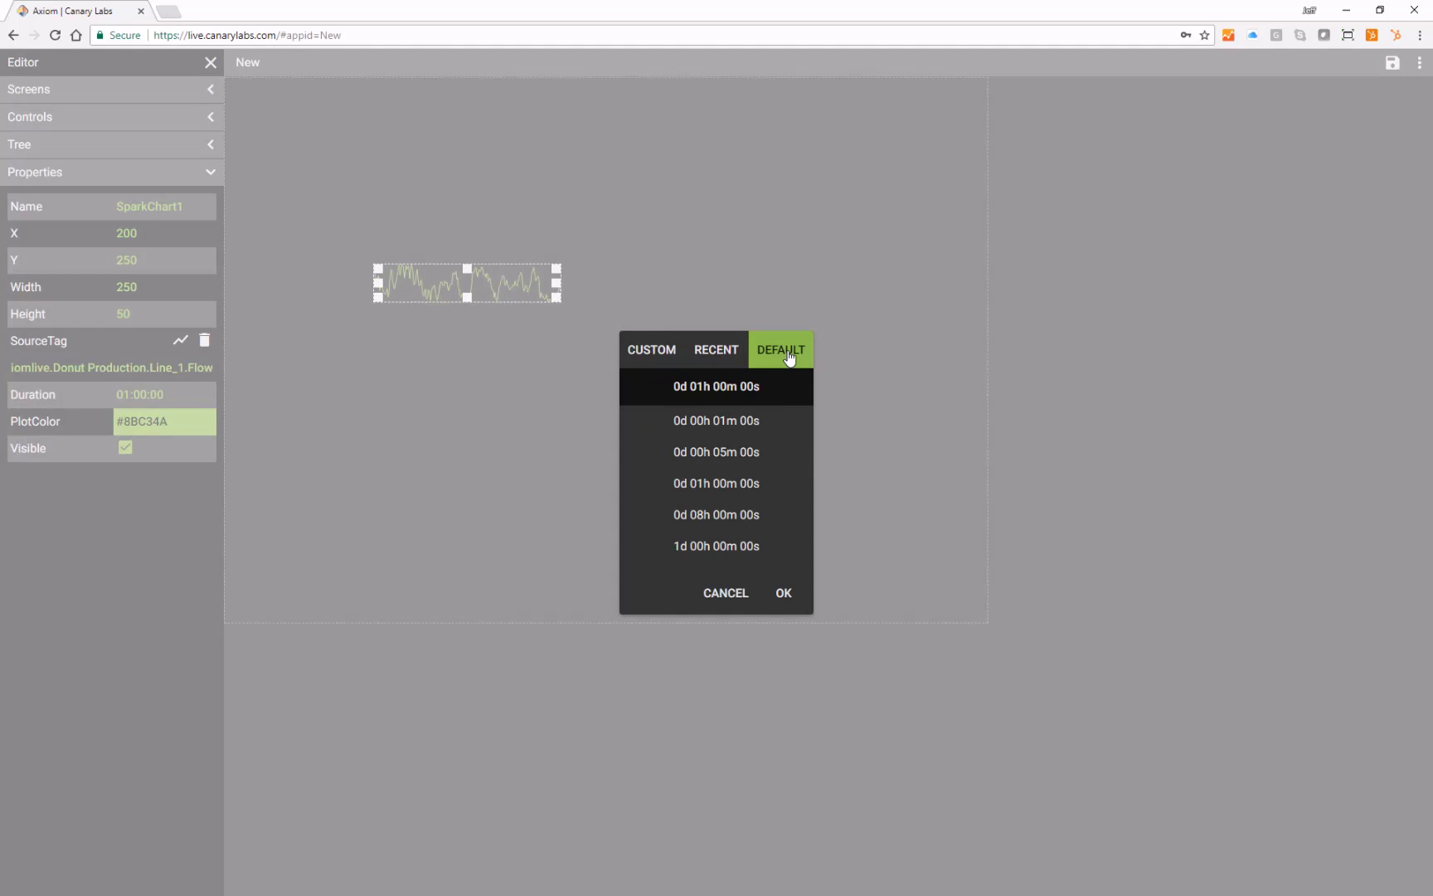
pyautogui.click(650, 348)
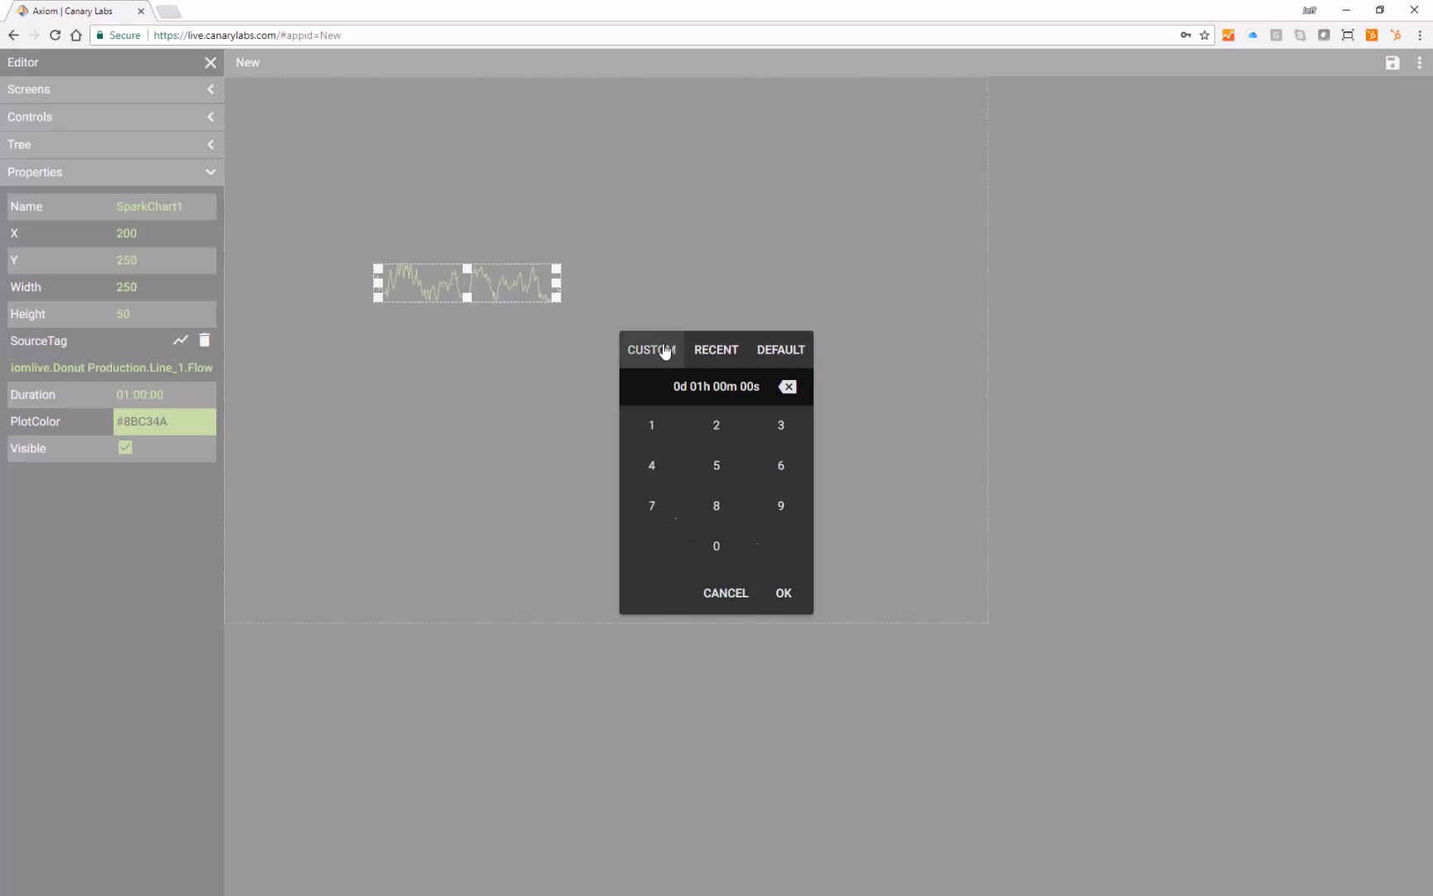
pyautogui.click(716, 546)
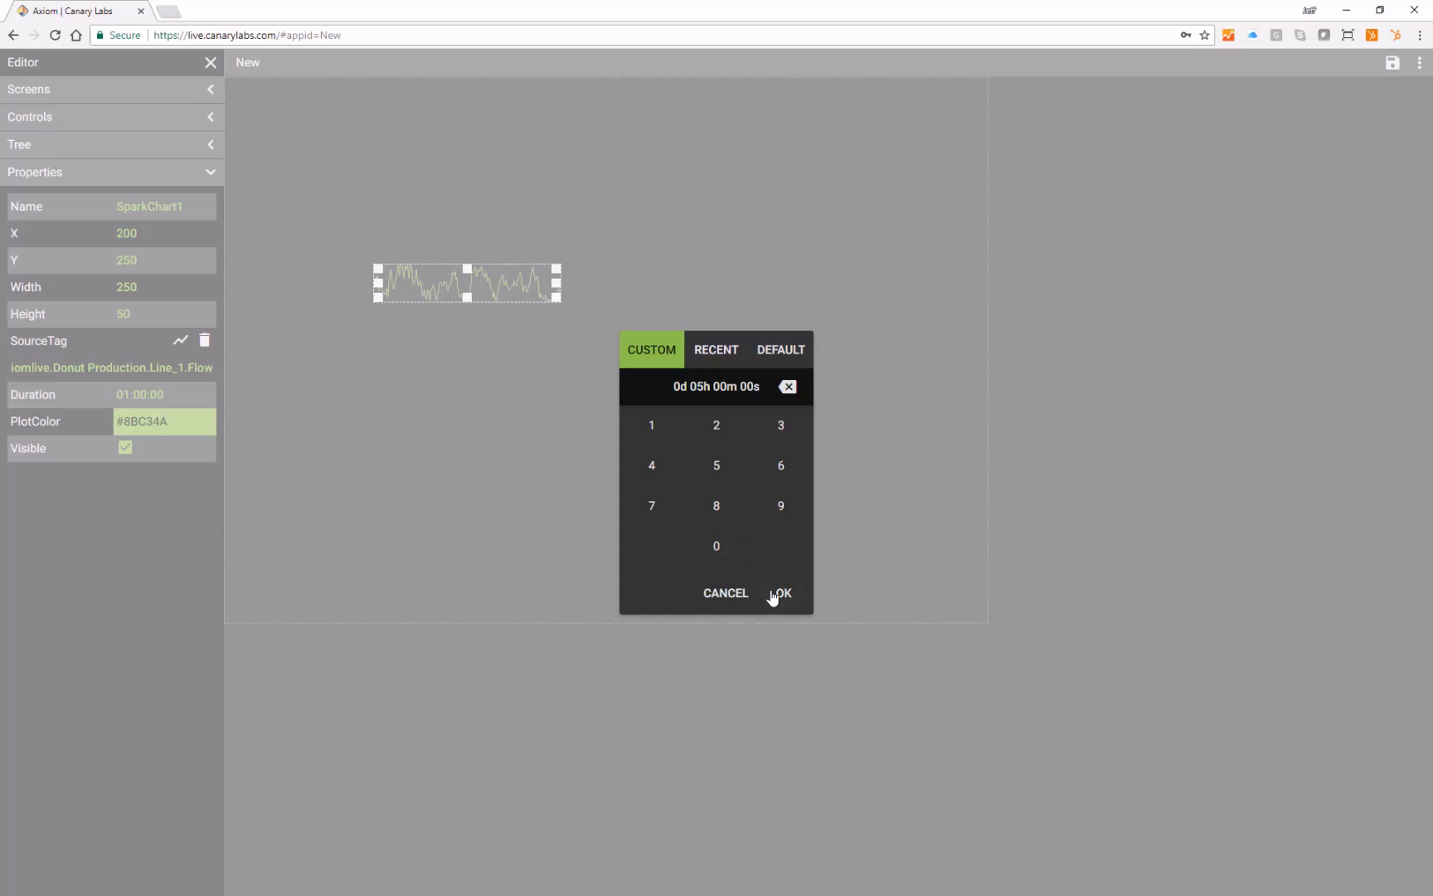
pyautogui.click(783, 592)
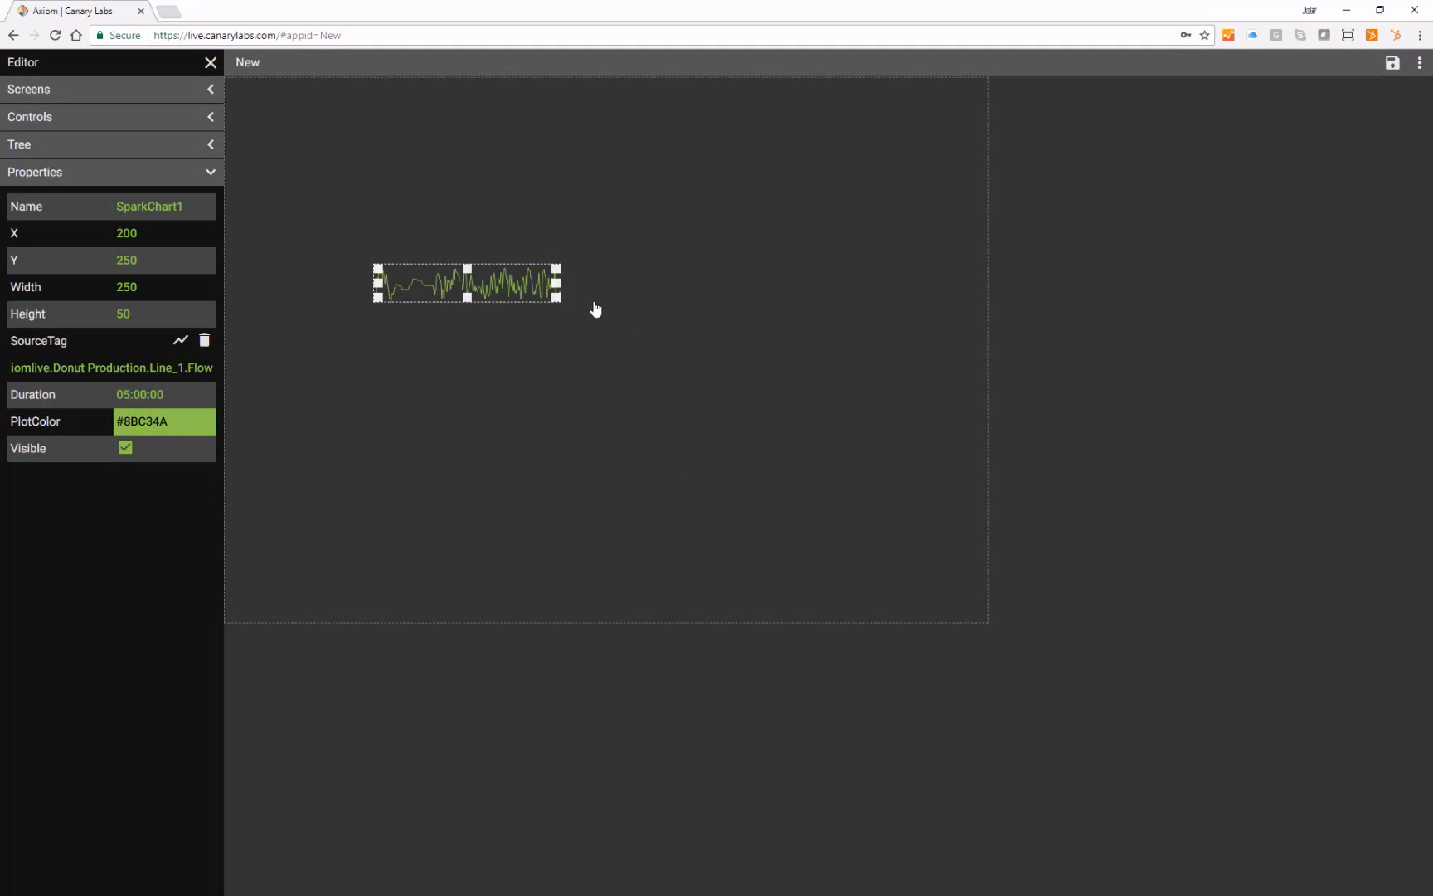
# Step: Enlarge the chart to 474 by 144 with PlotColor #1394C3, toggling Visible off and back on
pyautogui.moveTo(559, 295); pyautogui.dragTo(598, 323)
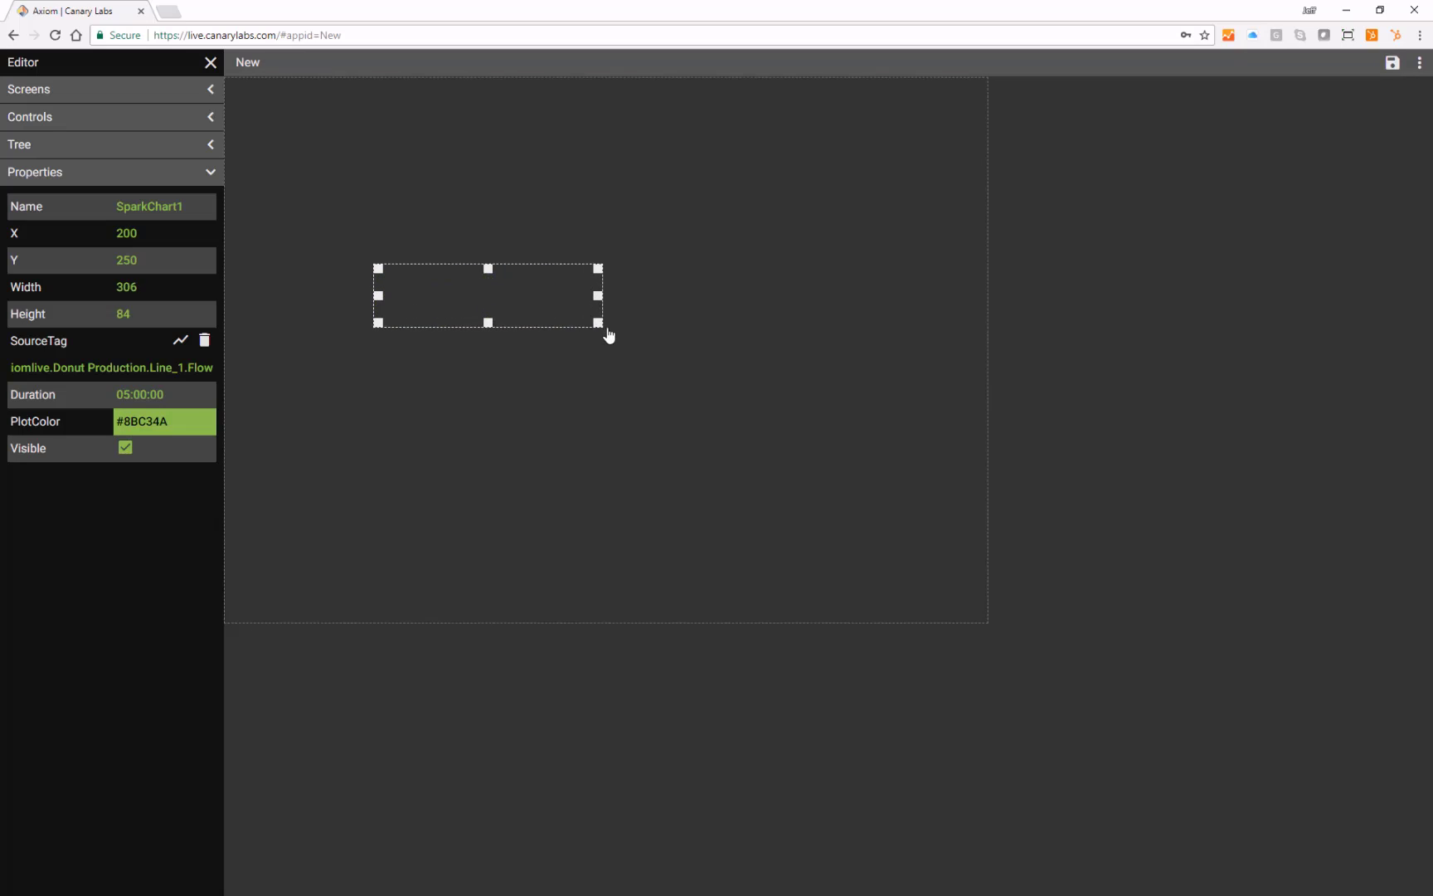
pyautogui.moveTo(599, 324); pyautogui.dragTo(723, 368)
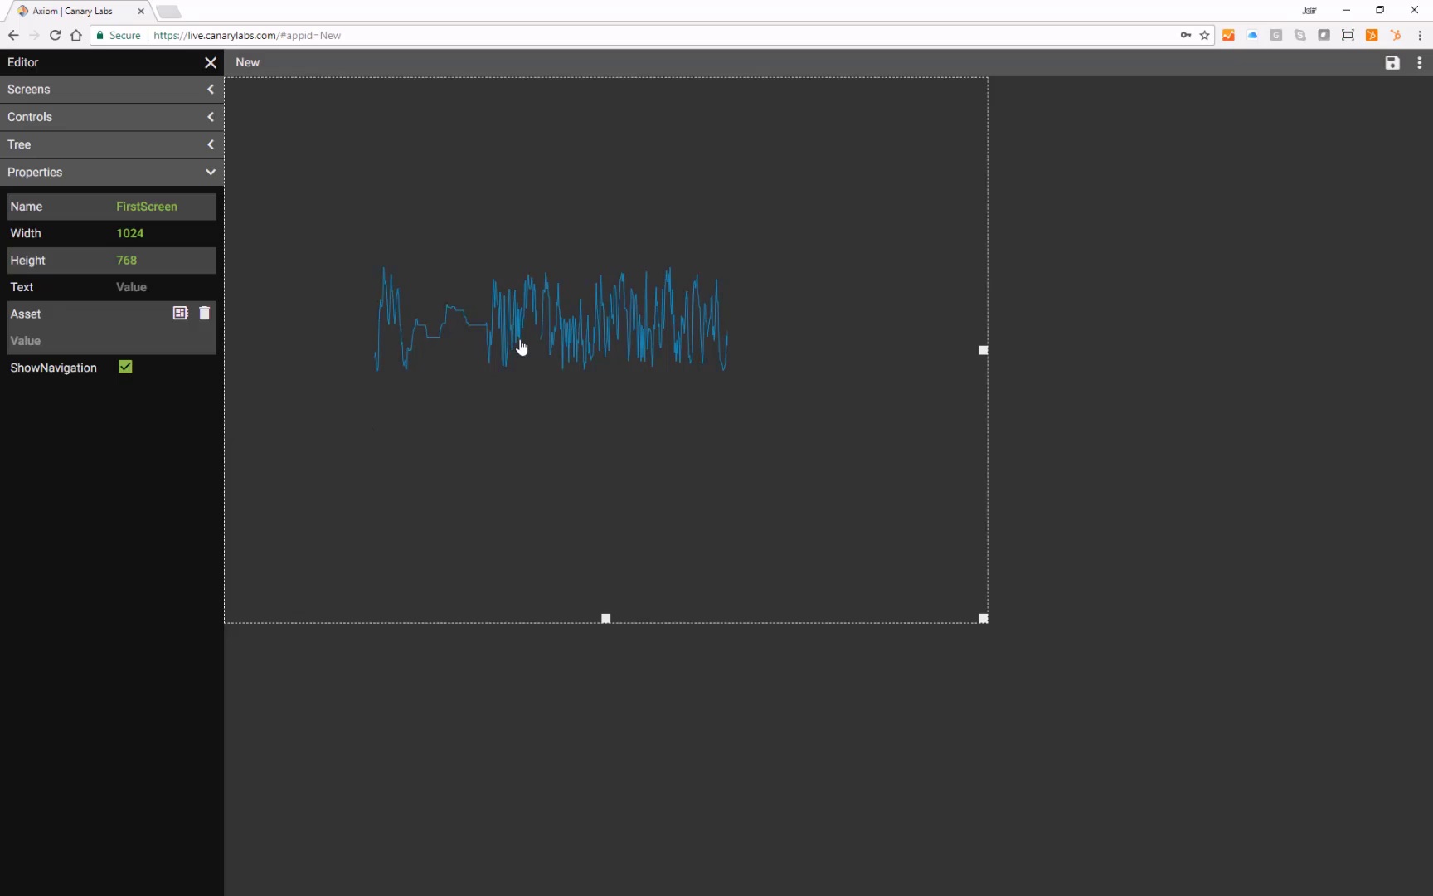
pyautogui.click(549, 317)
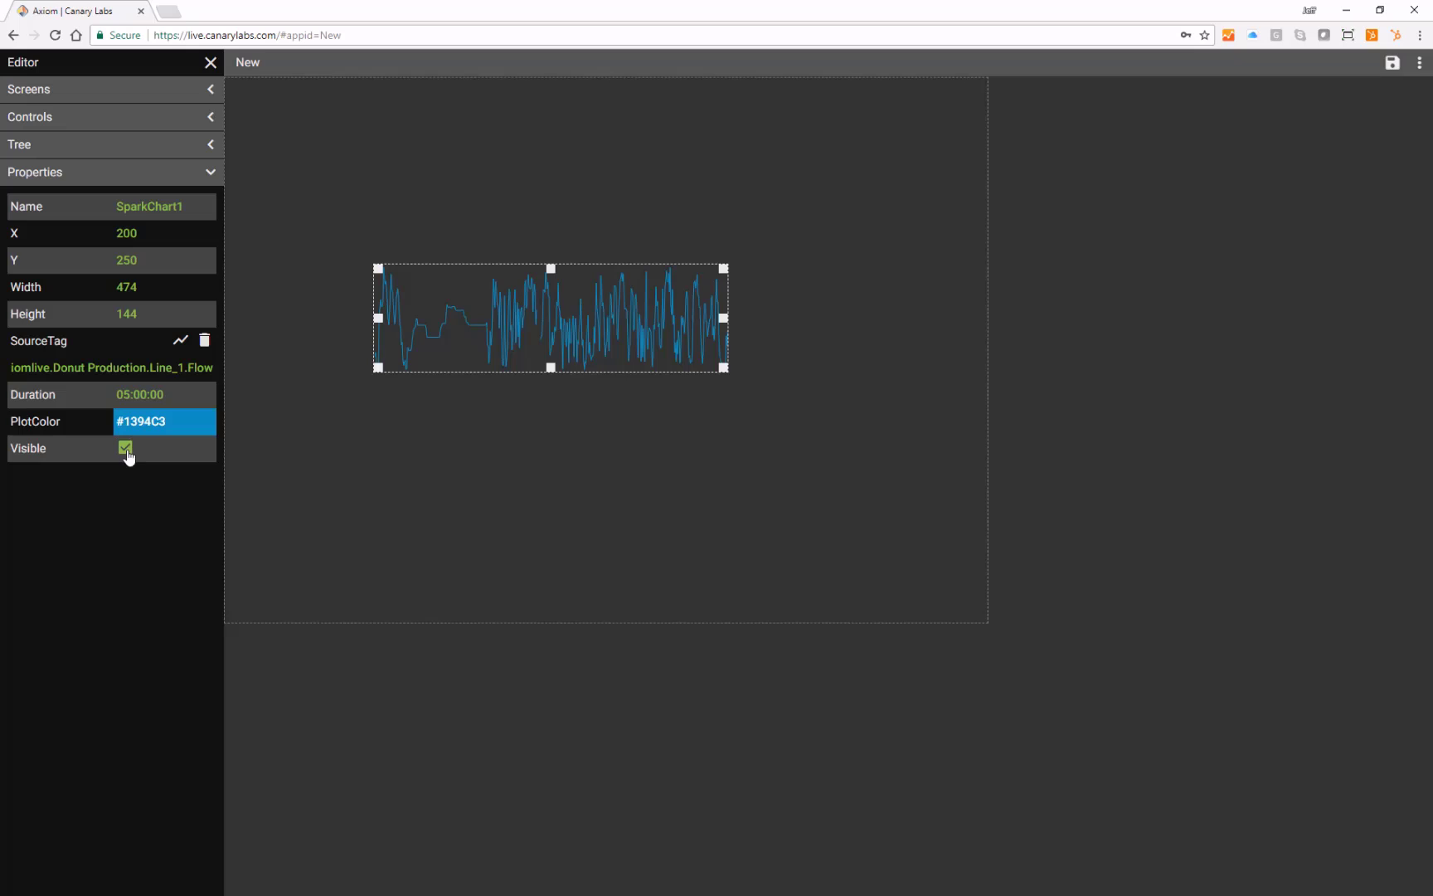
pyautogui.click(126, 450)
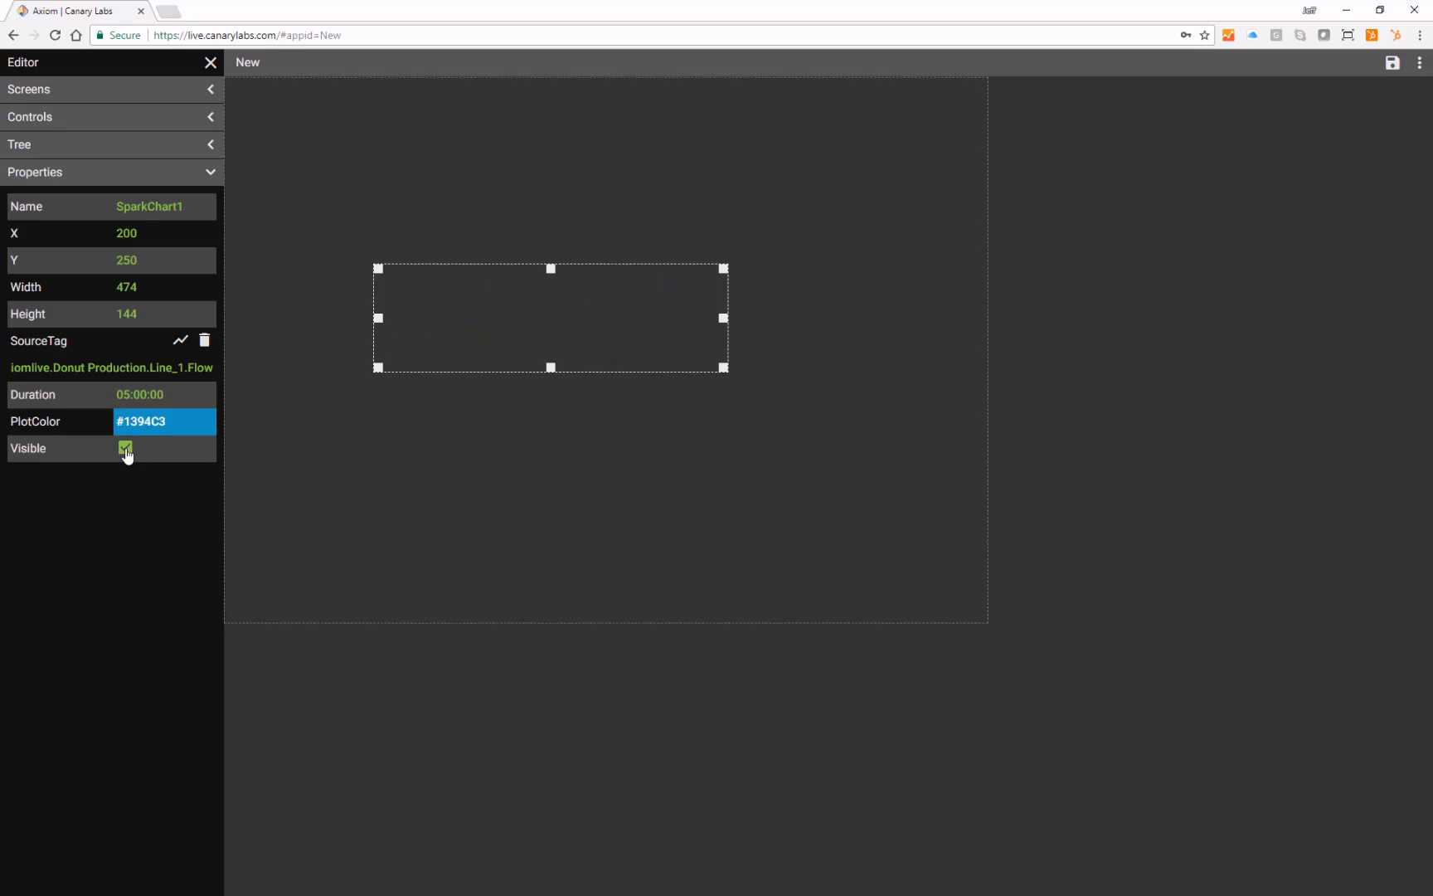
pyautogui.click(125, 448)
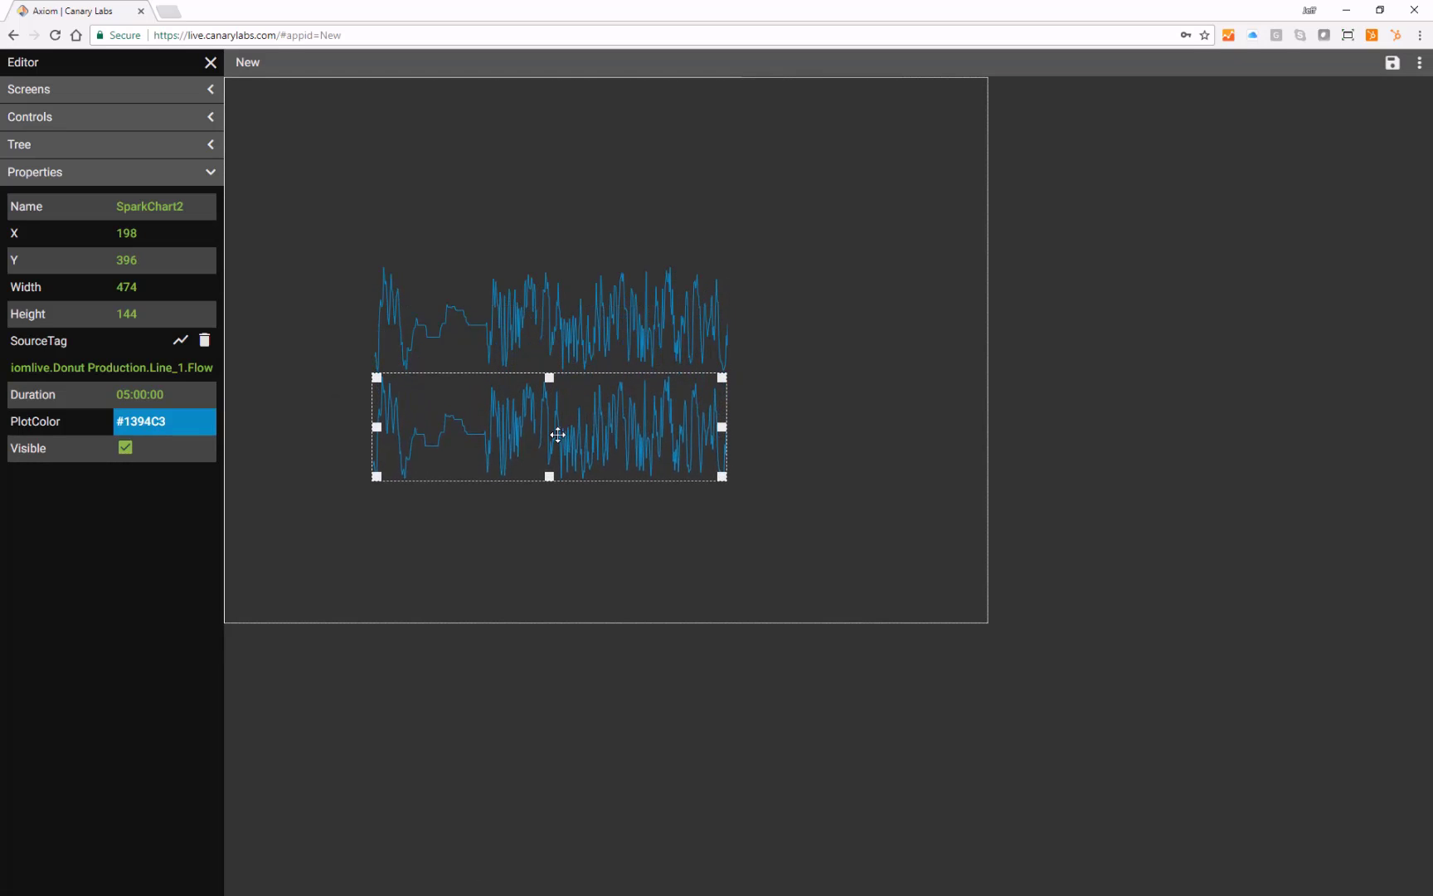
# Step: Position the duplicated chart below the original and set its Duration to one minute
pyautogui.moveTo(549, 430); pyautogui.dragTo(549, 435)
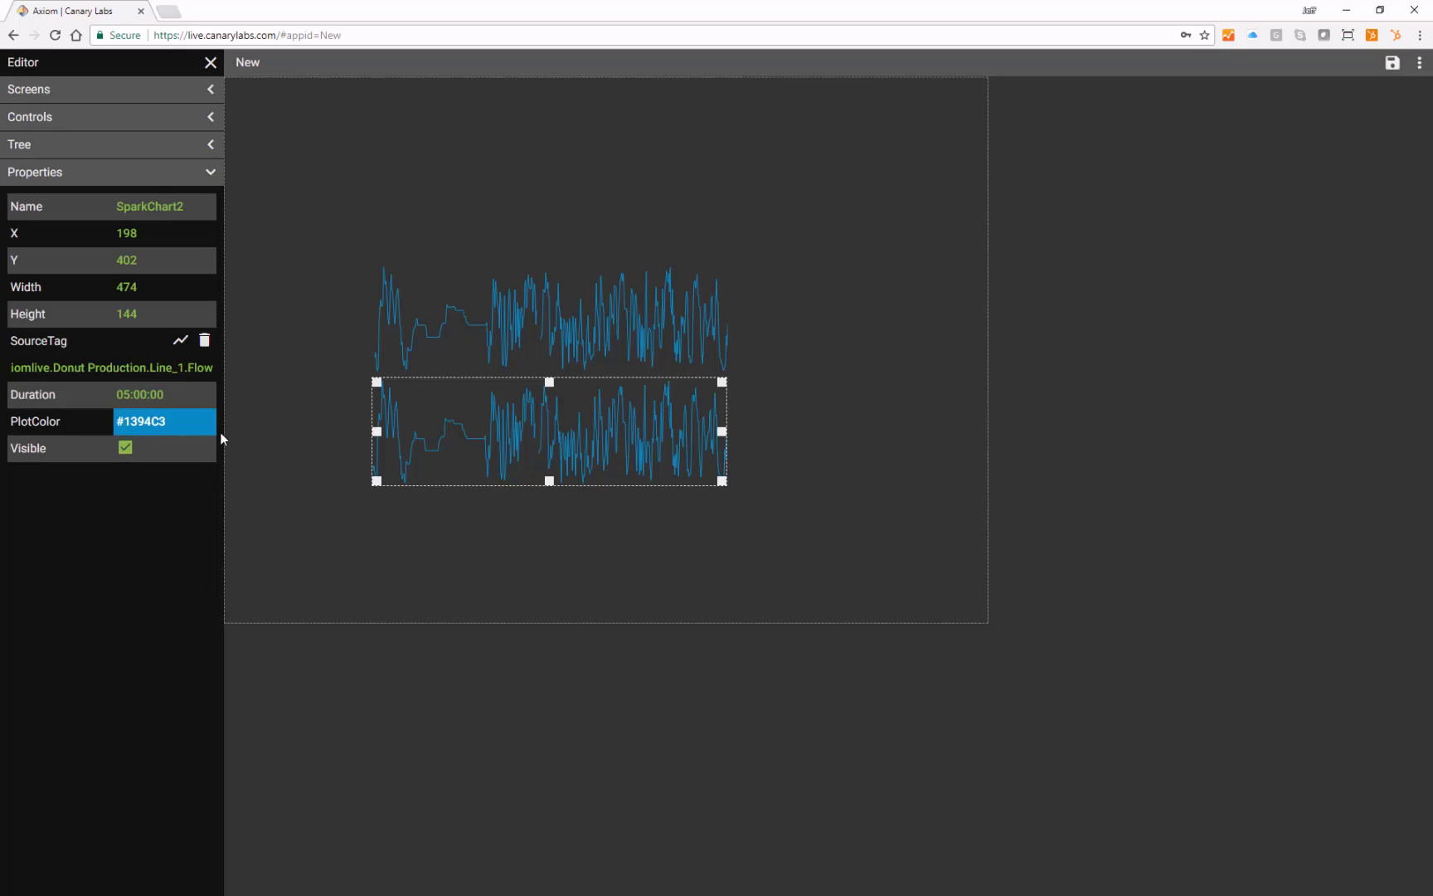
pyautogui.click(140, 393)
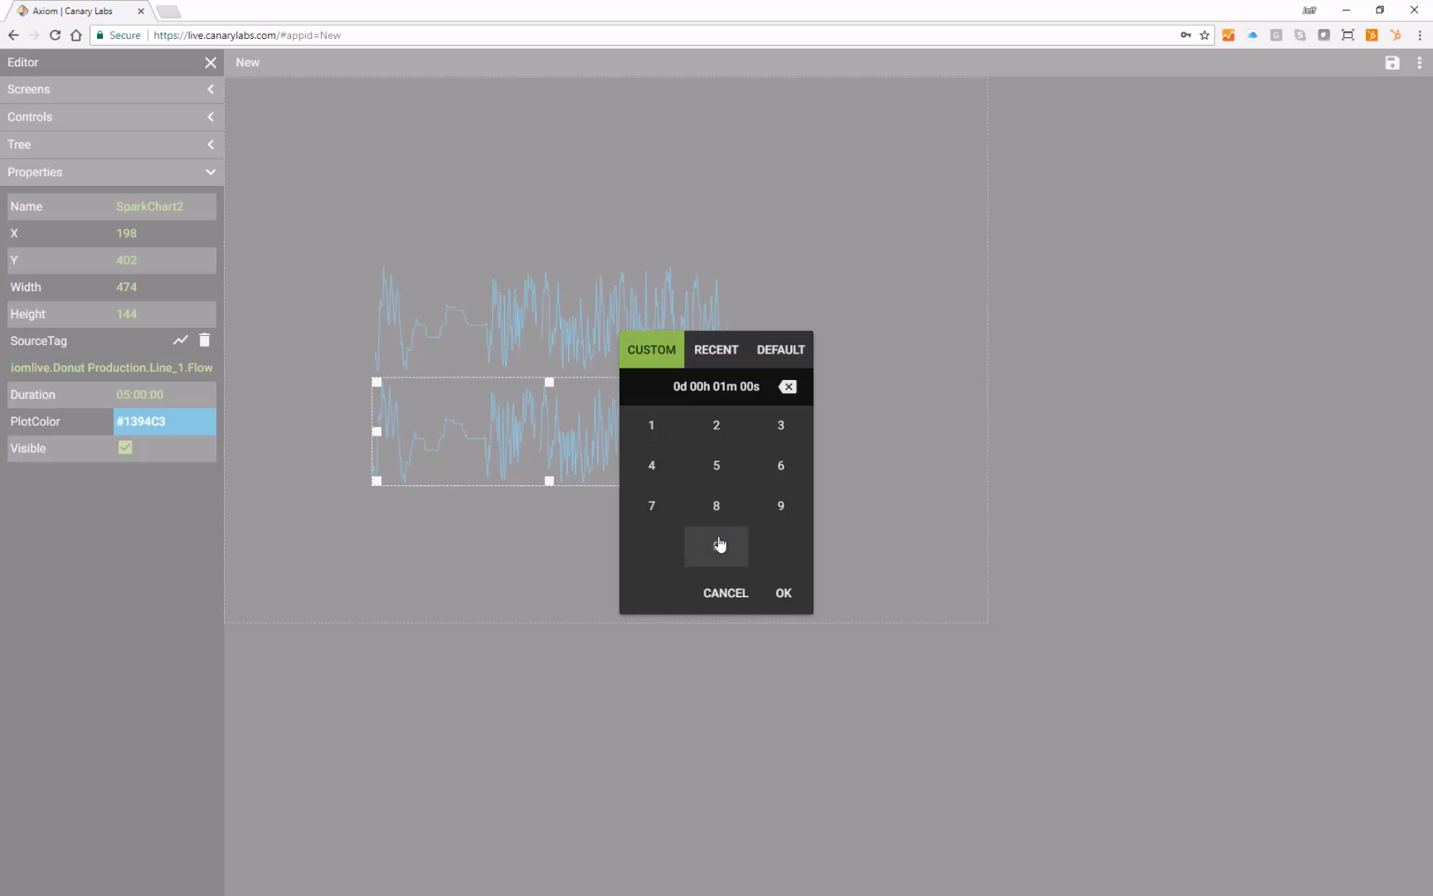
pyautogui.click(783, 593)
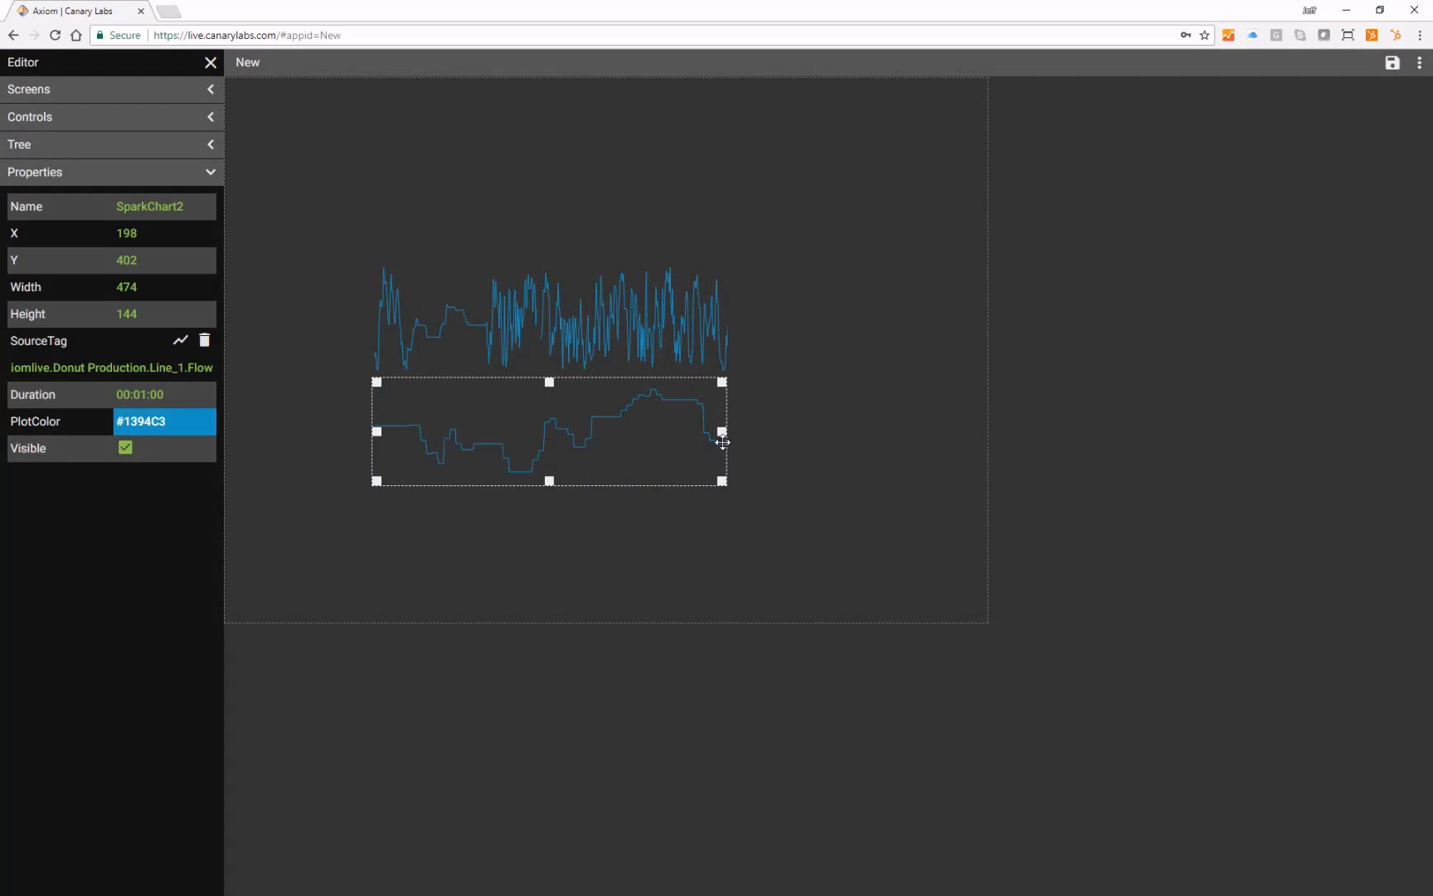